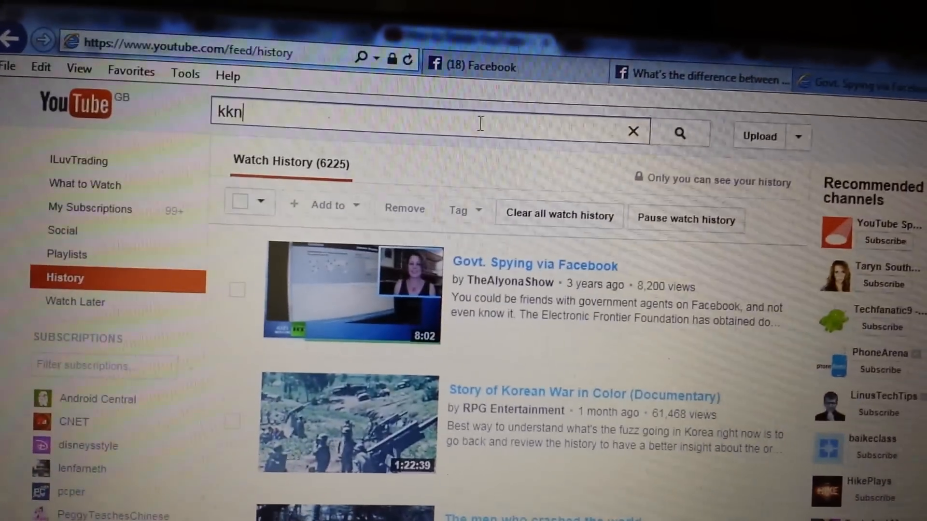
Reach your own YouTube channel page via the account avatar's 'My channel' option.
type("n")
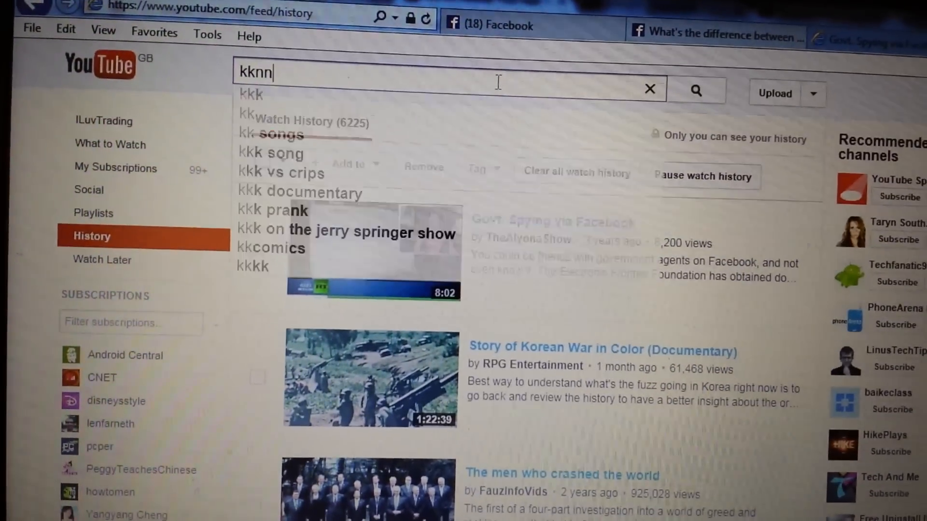
left_click(650, 89)
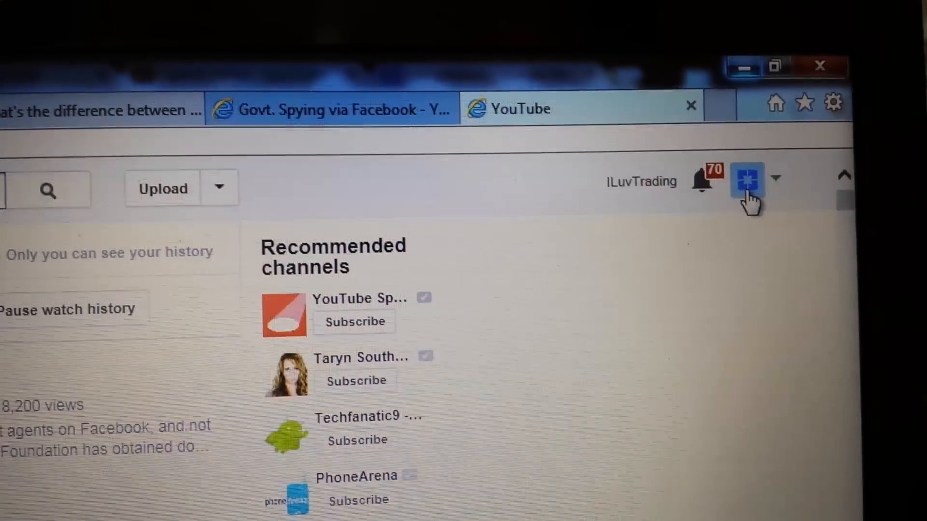
left_click(745, 183)
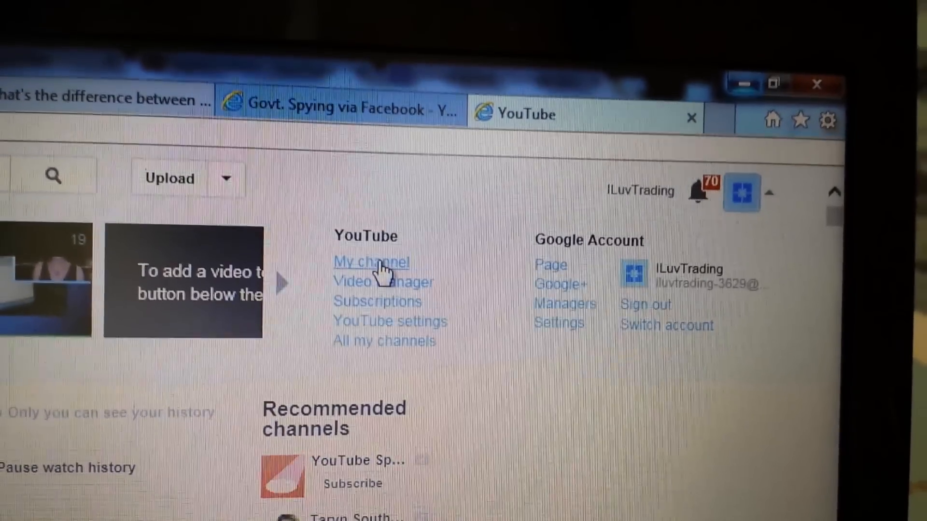
left_click(371, 261)
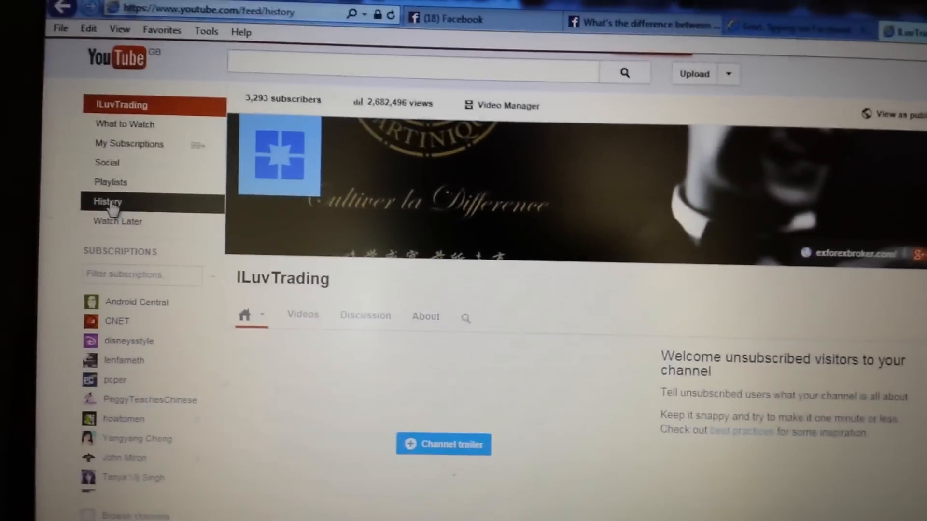
Return to the Watch History list from the sidebar and reopen the account options.
left_click(105, 201)
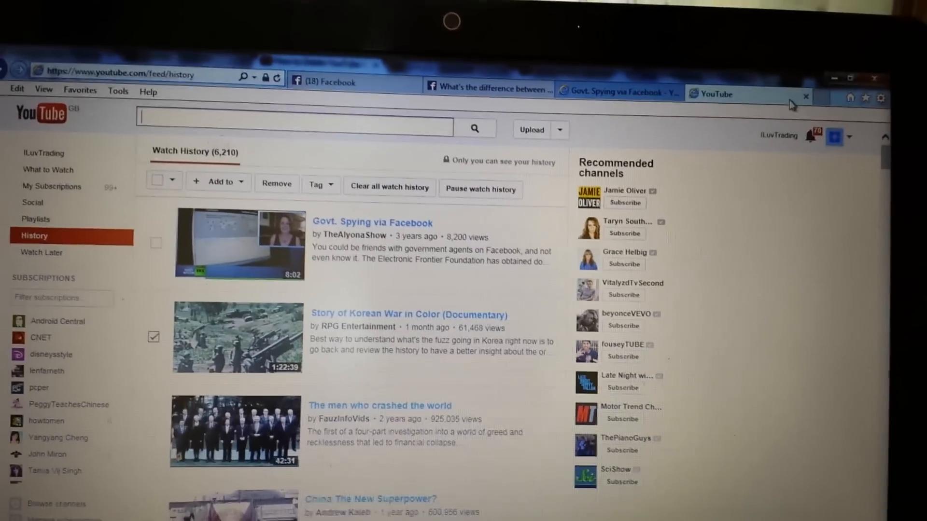
left_click(838, 136)
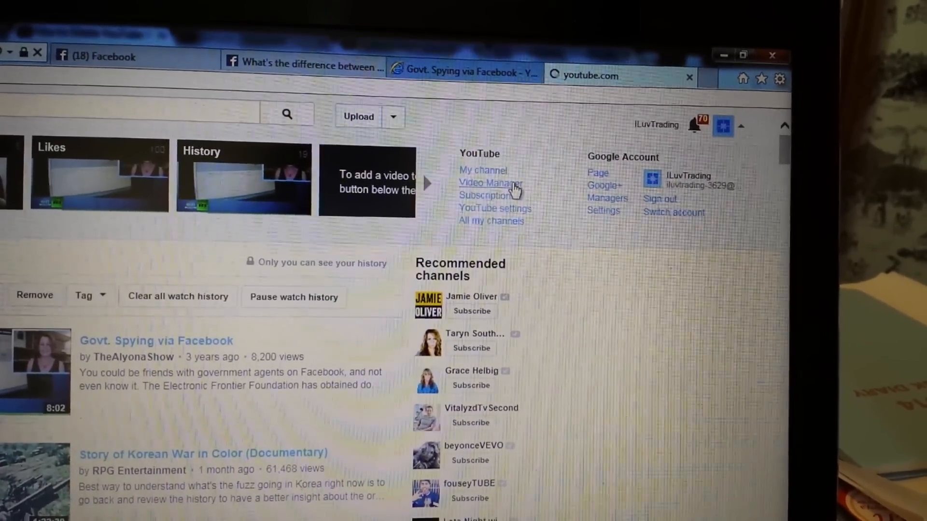
Reach the Video Manager's My Search History list of past searches (facebook spying, korean war).
left_click(491, 184)
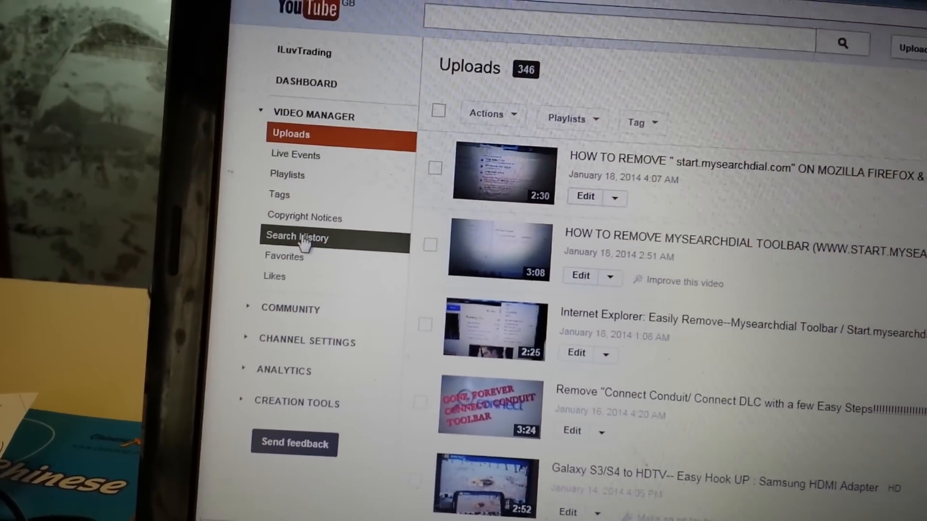
left_click(297, 236)
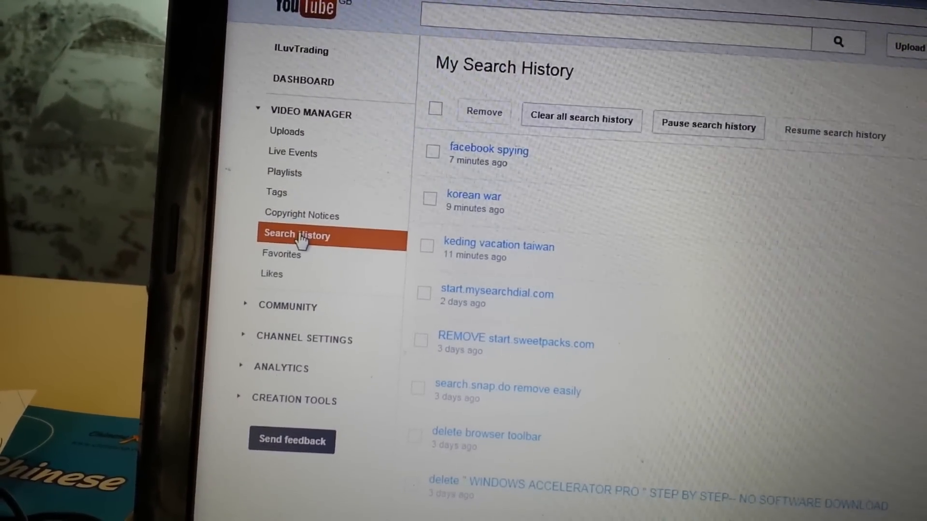